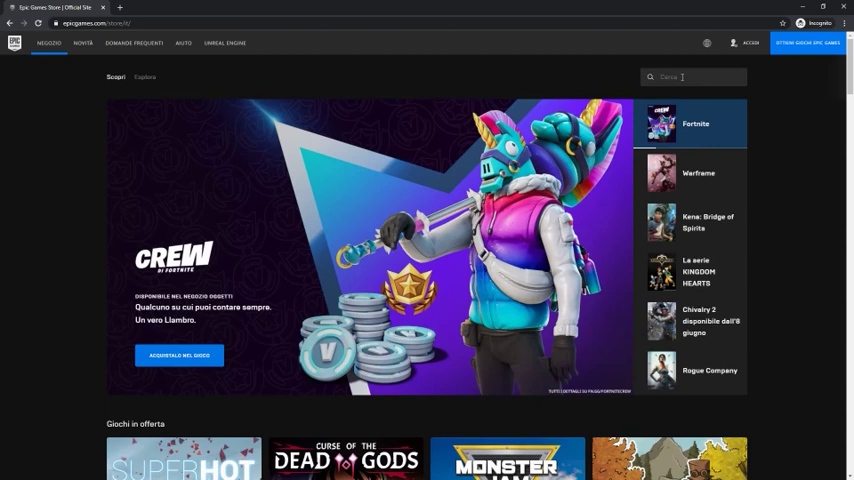
# - Search the store for 'dcl' and open the DCL The Game - Track Editor page
pyautogui.write('dcl')
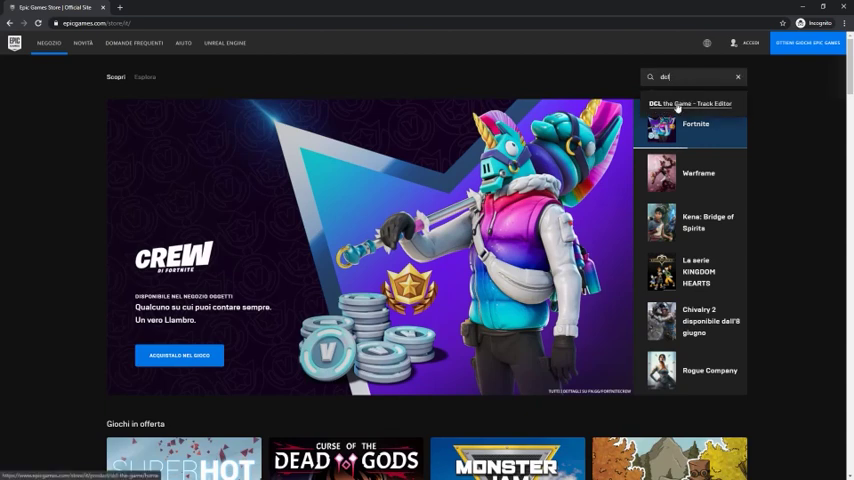
pyautogui.click(690, 103)
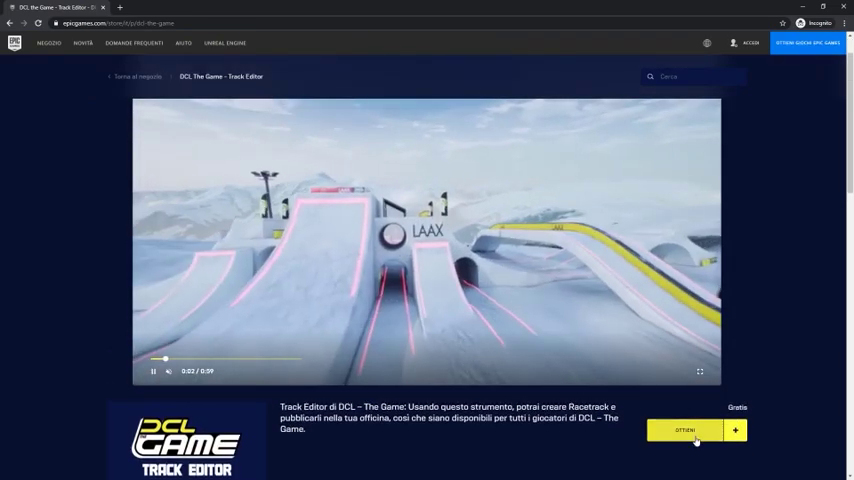
pyautogui.scroll(-3)
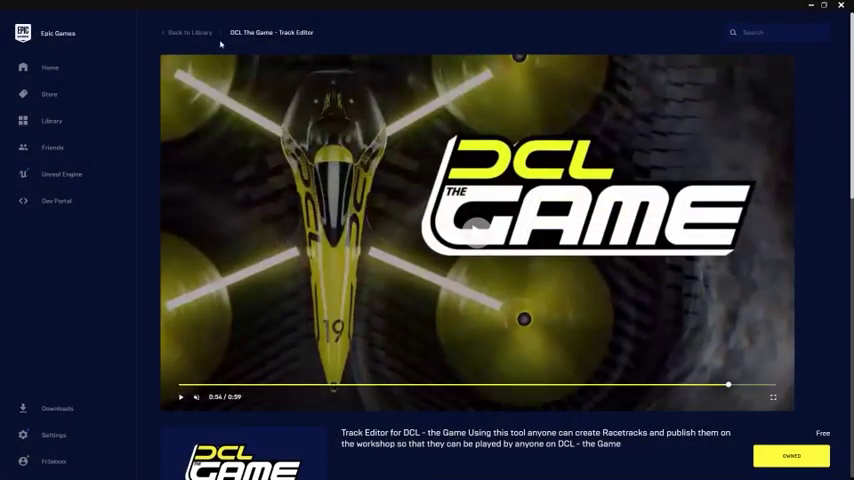
# - Look over the Track Editor page, then go to the Library of owned games
pyautogui.scroll(-3)
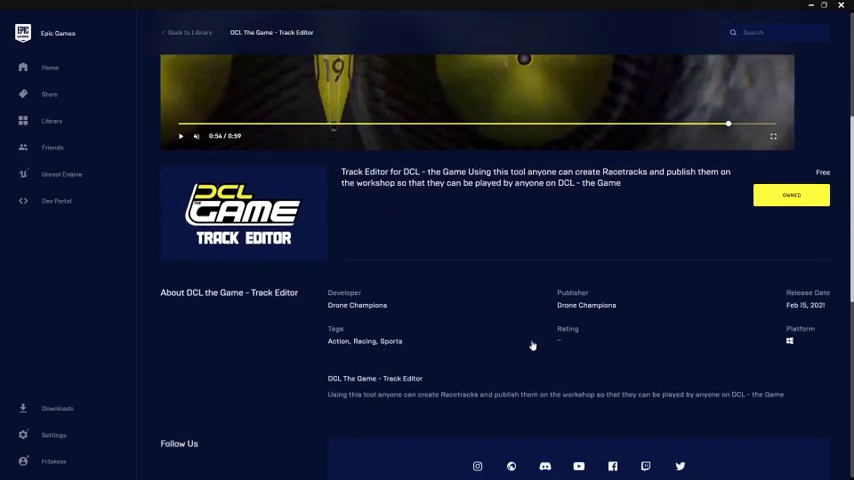
pyautogui.scroll(3)
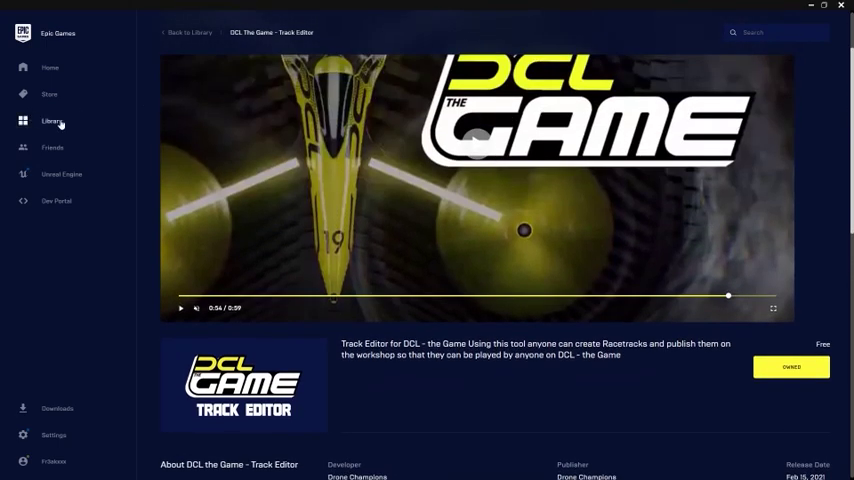
pyautogui.click(791, 367)
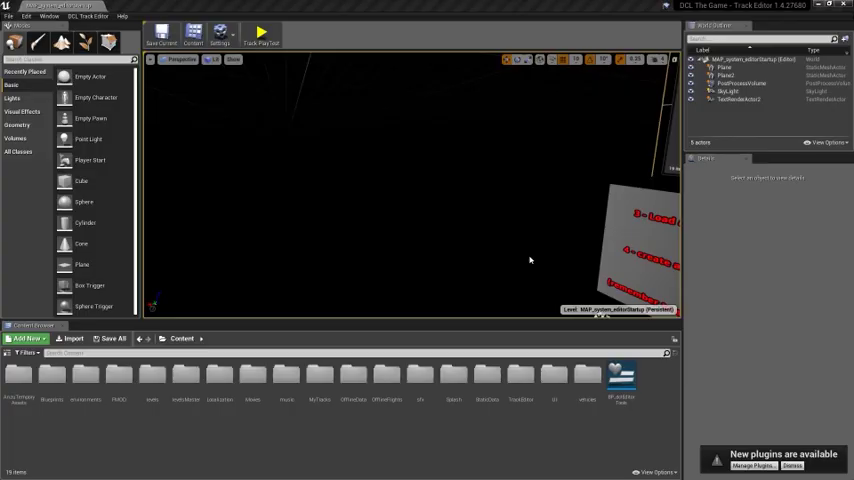
pyautogui.moveTo(308, 168)
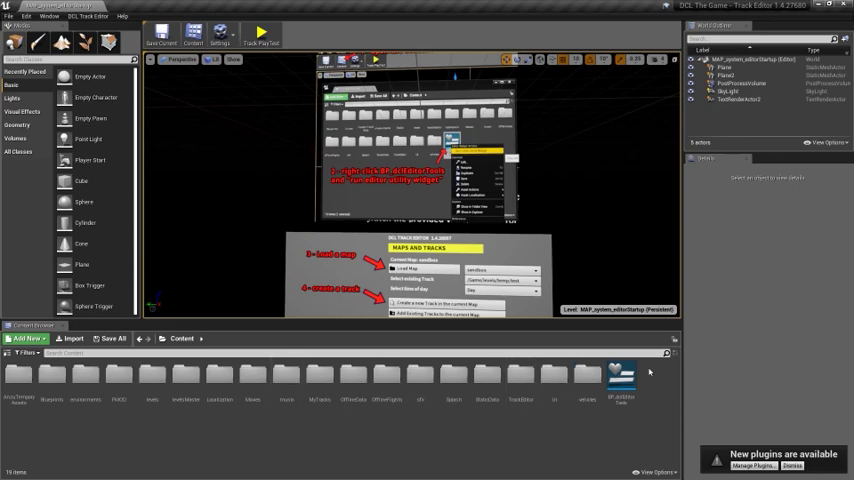
pyautogui.moveTo(659, 397)
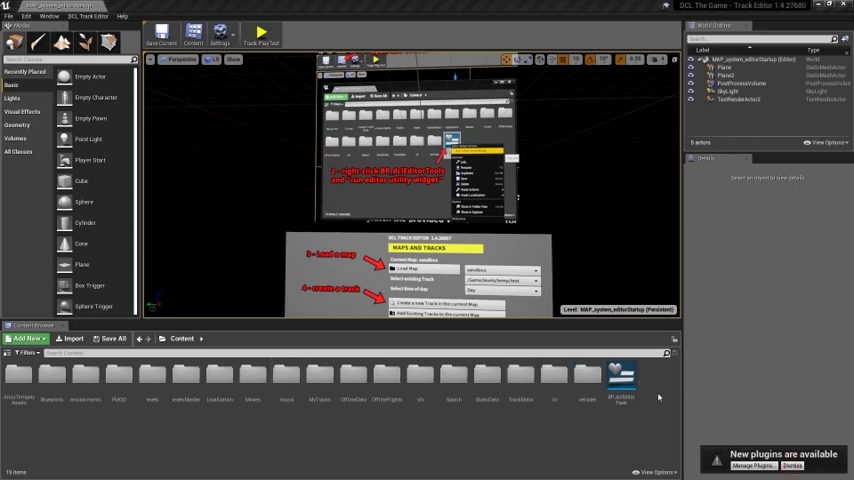
# - Select BP_dclEditorTools in the Content Browser and open its context menu
pyautogui.click(620, 375)
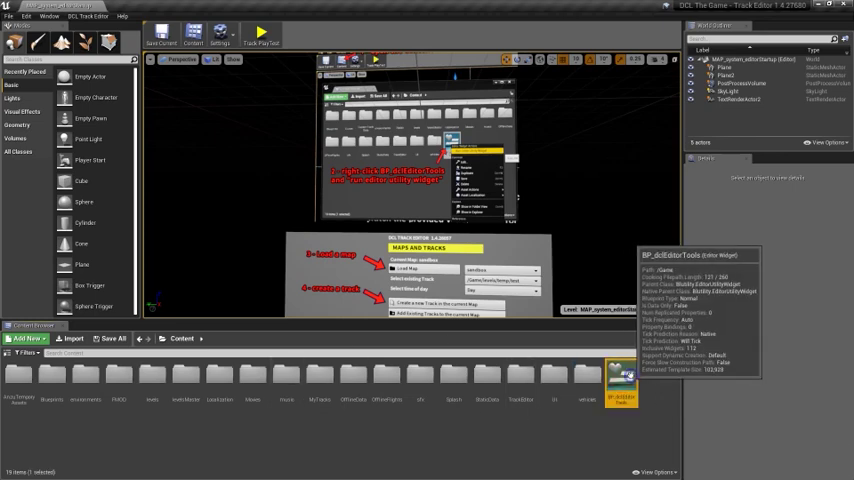
pyautogui.rightClick(620, 378)
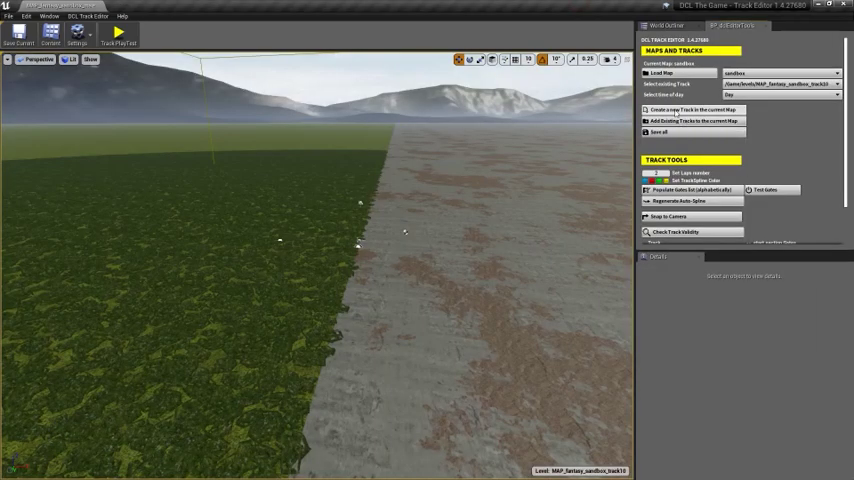
pyautogui.moveTo(689, 110)
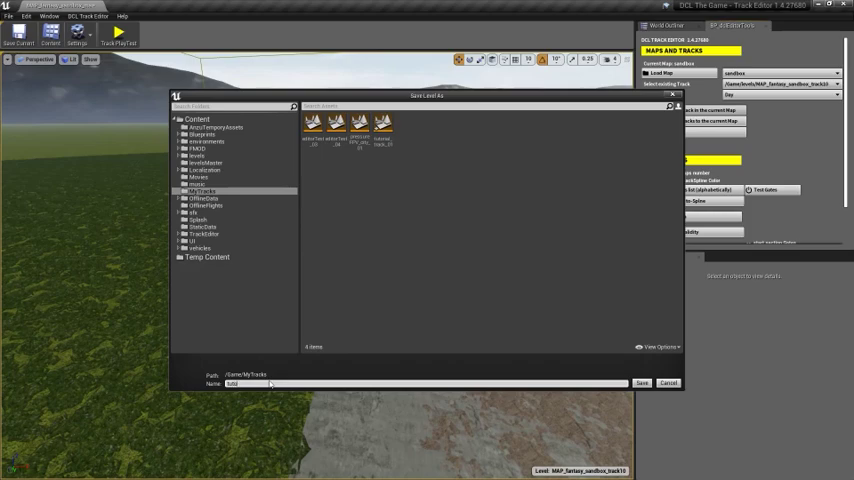
# - Enter 'tutorial_track' as the new track's name in the MyTracks folder
pyautogui.write('tutorial_track')
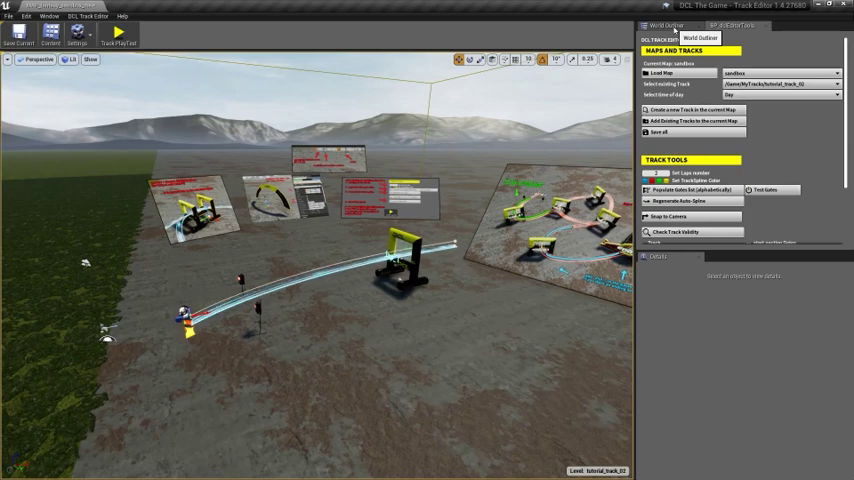
# - In World Outliner, inspect BP_StartingGrid, BP_StartingLight and BP_Track, then select gate lap_1
pyautogui.click(668, 25)
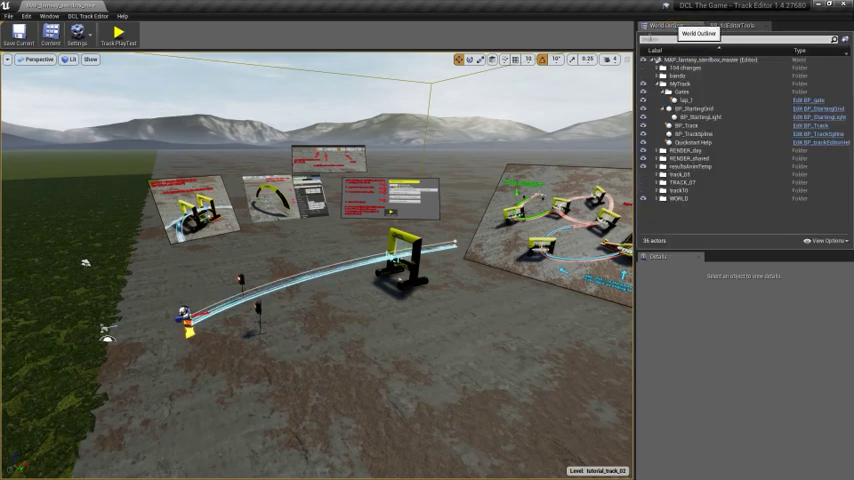
pyautogui.click(693, 108)
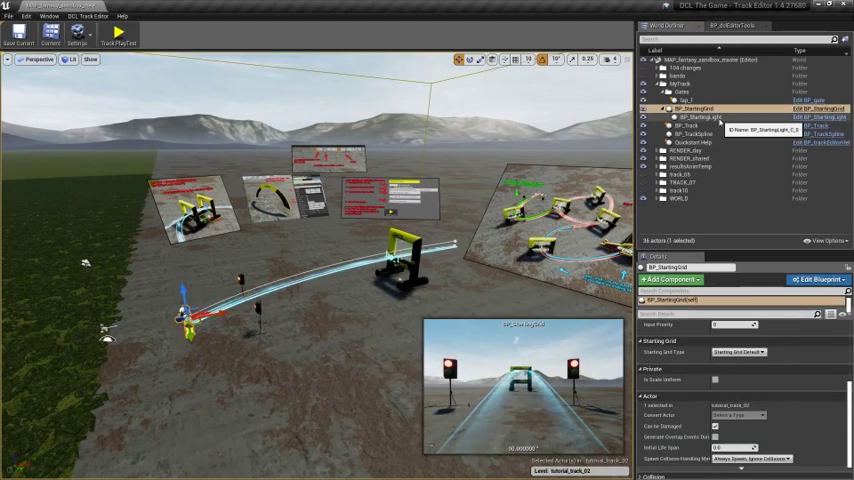
pyautogui.click(700, 117)
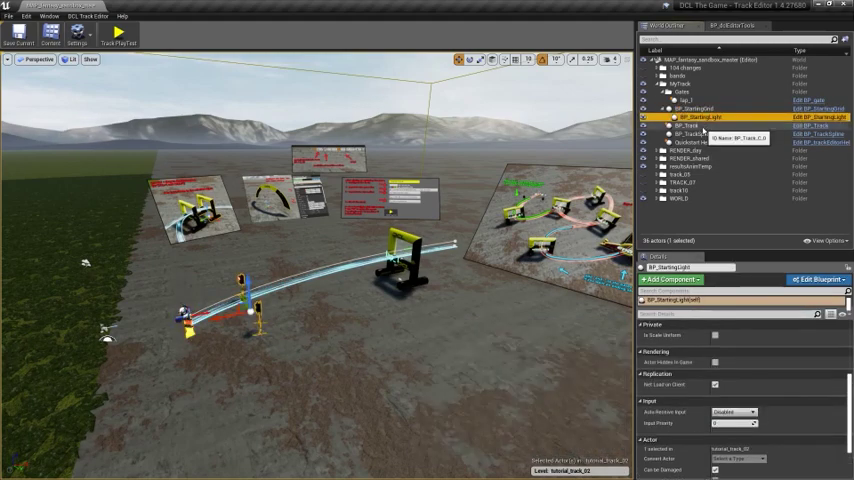
pyautogui.click(685, 127)
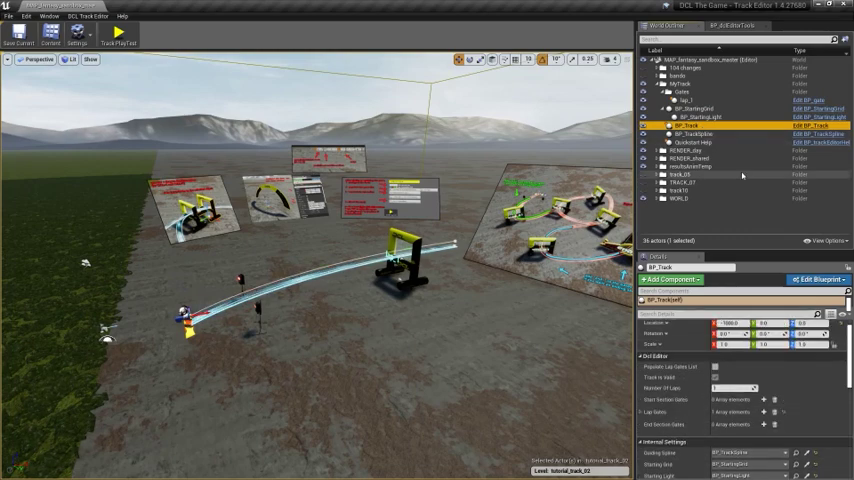
pyautogui.click(690, 133)
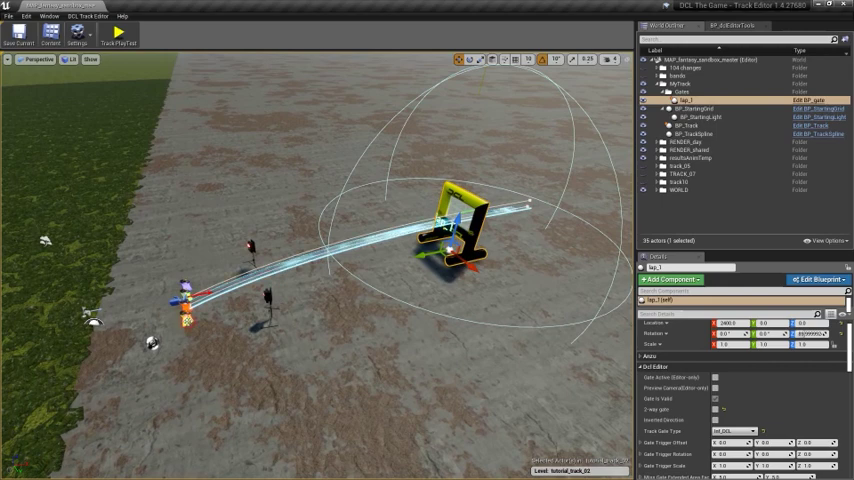
# - Select the lap_1 gate in the World Outliner
pyautogui.click(699, 108)
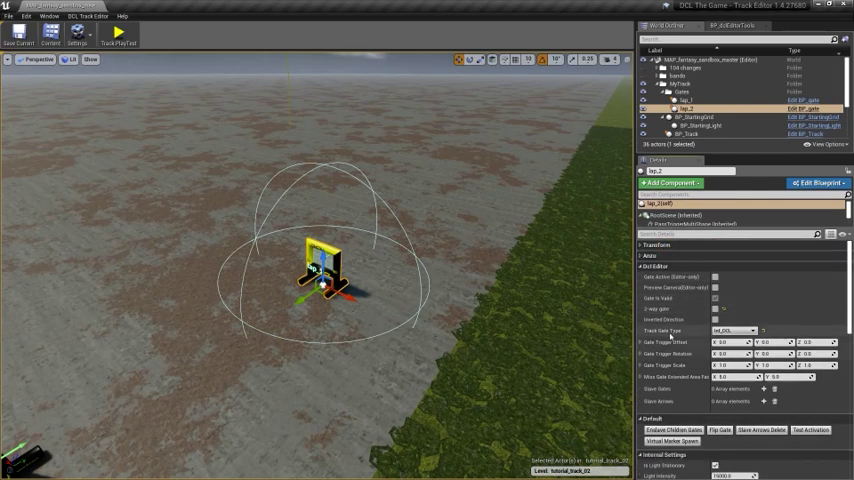
# - Set lap_2's Track Gate Type to Cone_Small and select a gate for duplication
pyautogui.click(735, 331)
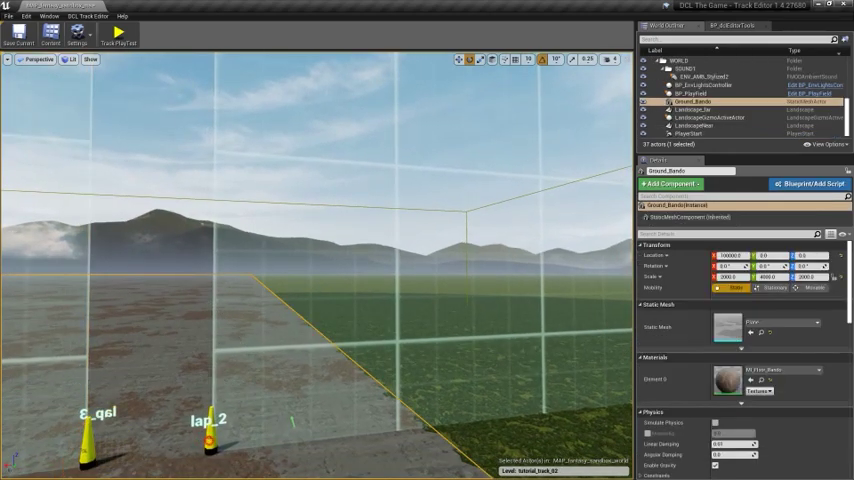
pyautogui.click(684, 101)
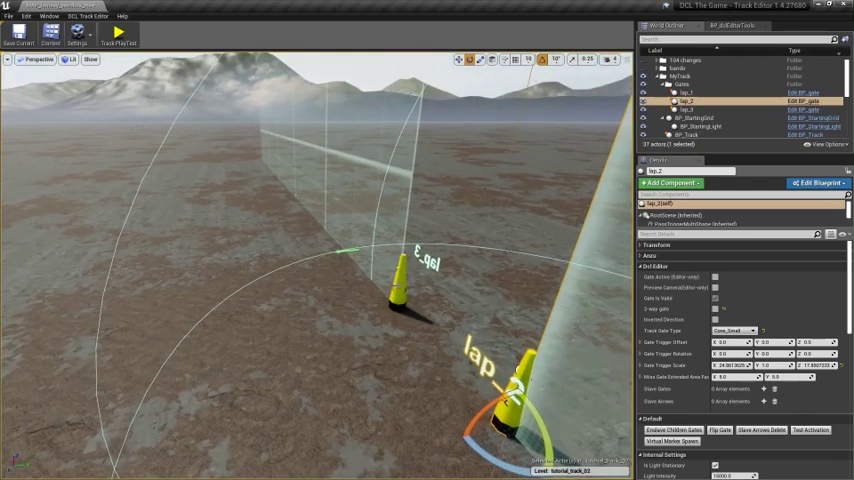
# - Select the end_01 finish gate under MyTrack > Gates in the World Outliner
pyautogui.click(685, 110)
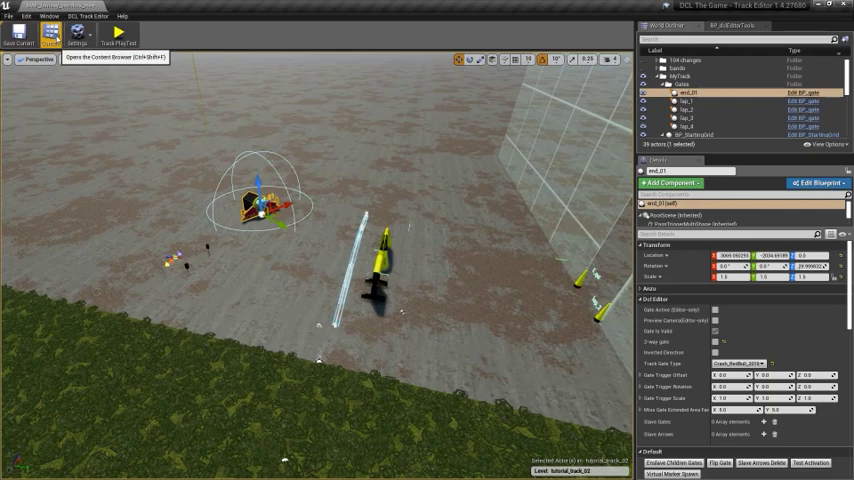
# - Open the Content Browser and browse the TrackEditor structural decorations folder
pyautogui.click(50, 33)
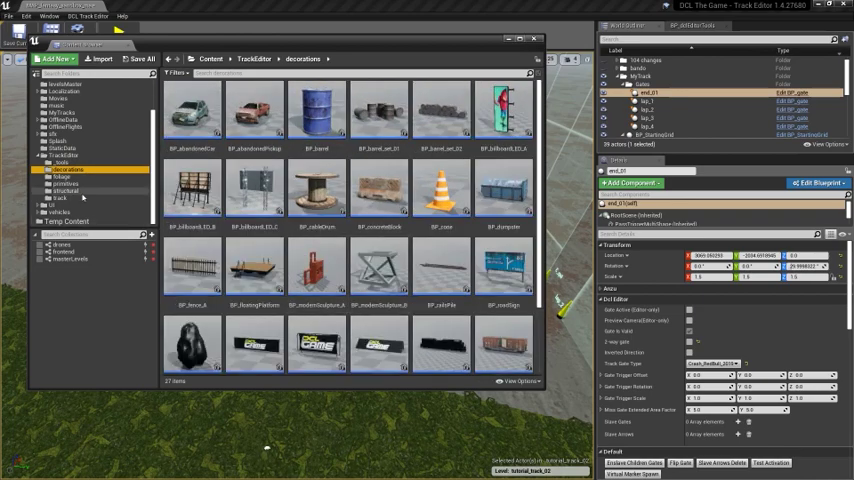
pyautogui.click(66, 190)
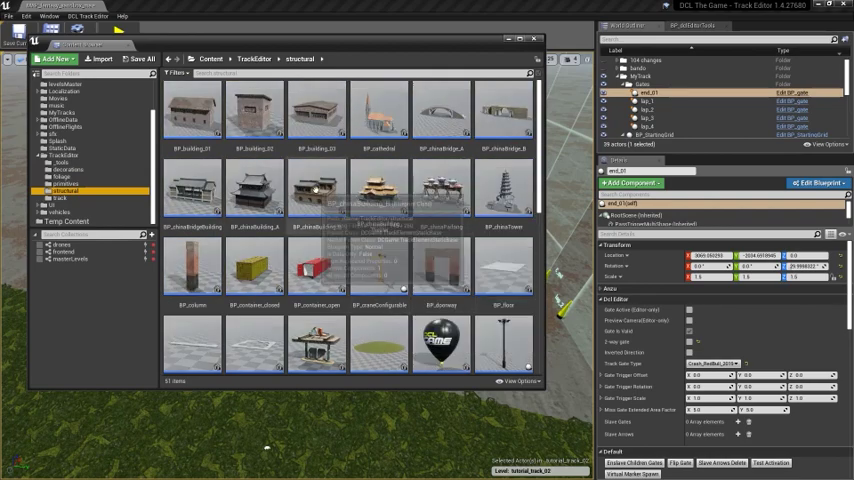
pyautogui.scroll(-3)
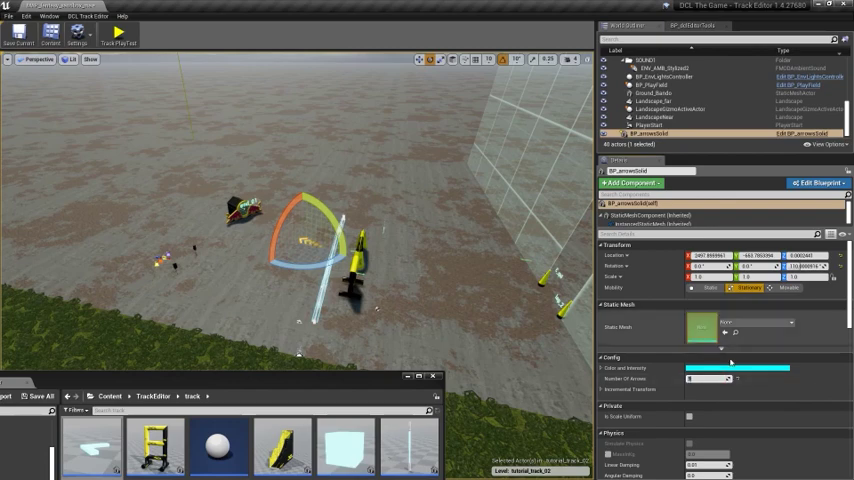
# - Pick BP_tree from the foliage assets and place it near the gates
pyautogui.click(738, 368)
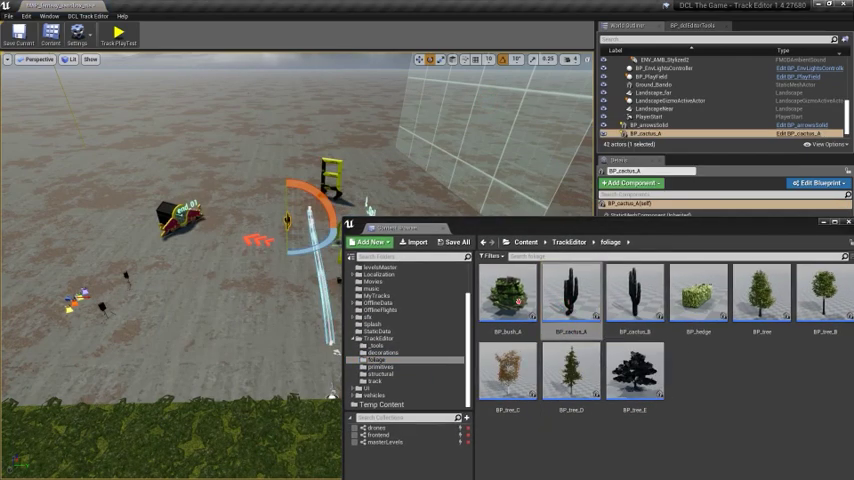
pyautogui.click(762, 293)
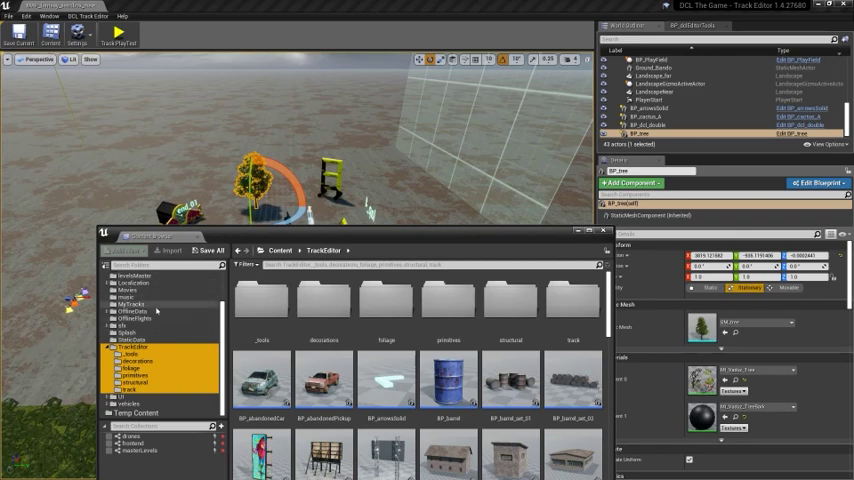
pyautogui.click(323, 383)
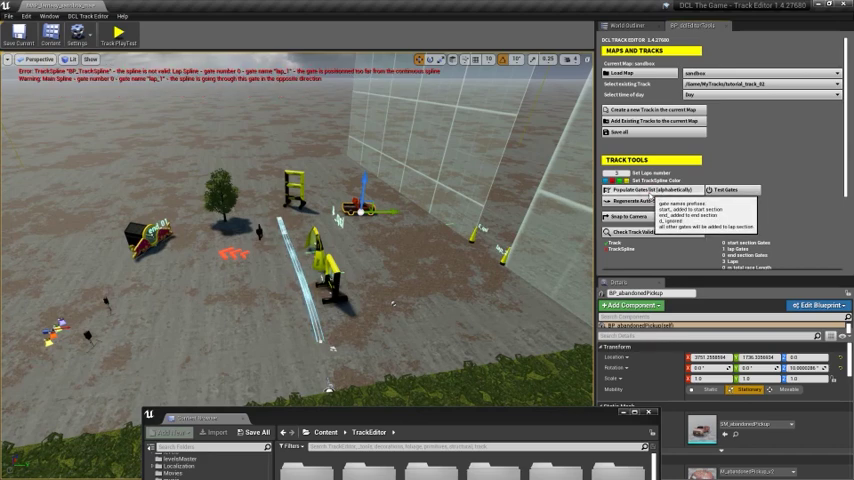
# - Populate the track's gates list alphabetically and regenerate the auto-spline racing line through them
pyautogui.click(648, 189)
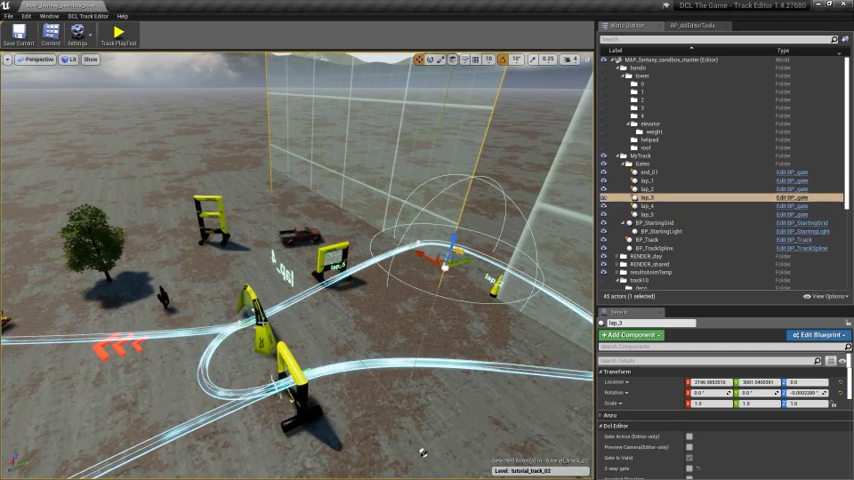
# - Add the extra gates lap_3a and lap_3b after lap_3 by renaming the gate IDs
pyautogui.click(648, 205)
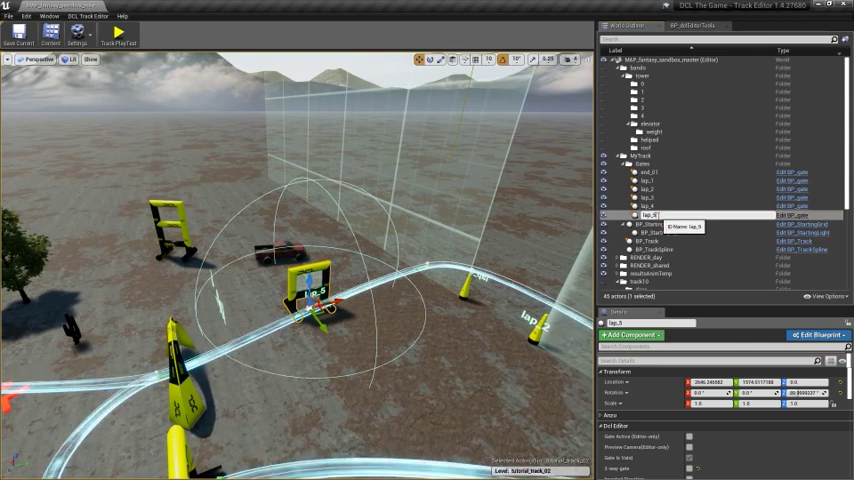
pyautogui.click(650, 206)
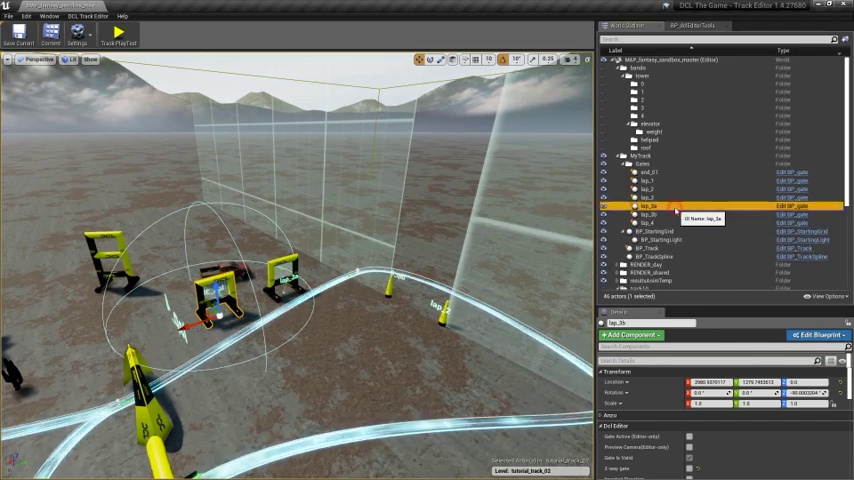
pyautogui.click(648, 213)
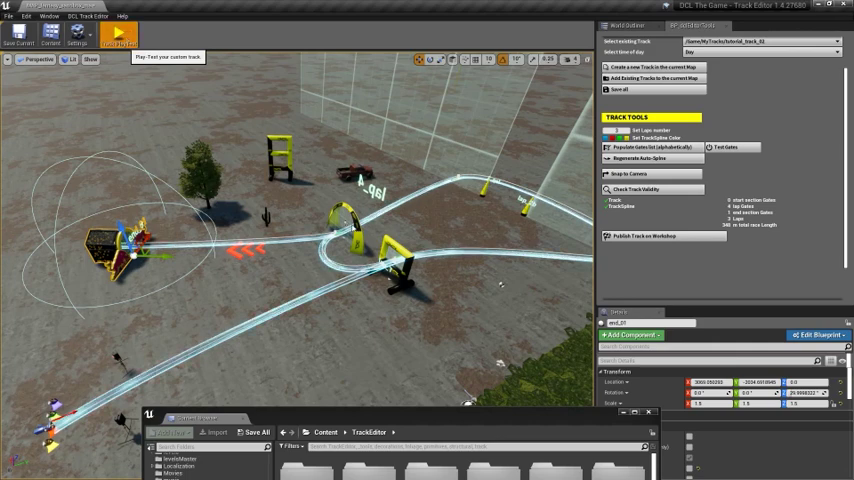
# - Start a Track PlayTest of the custom track from the toolbar
pyautogui.click(119, 35)
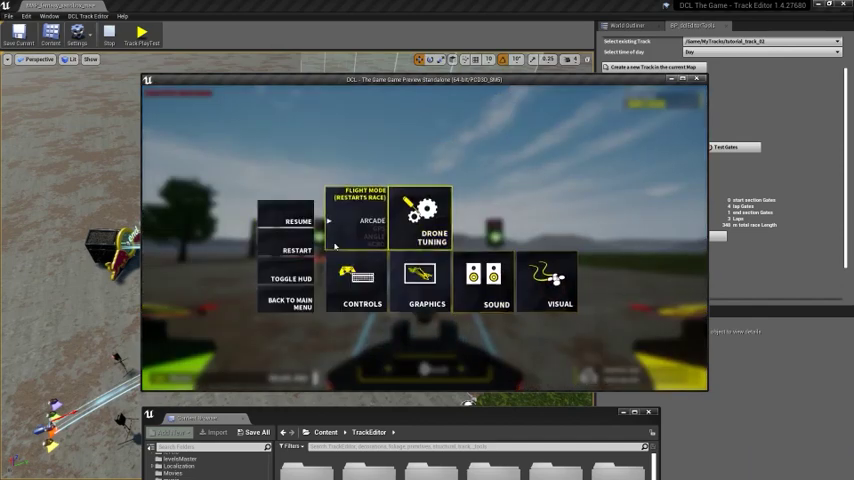
# - Resume and retry the run, then view and close Controls > Transmitter Calibration
pyautogui.click(290, 221)
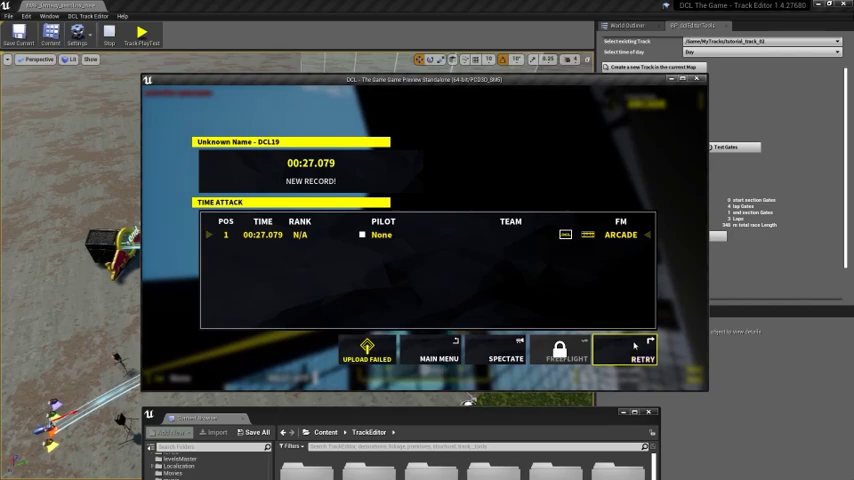
pyautogui.click(641, 352)
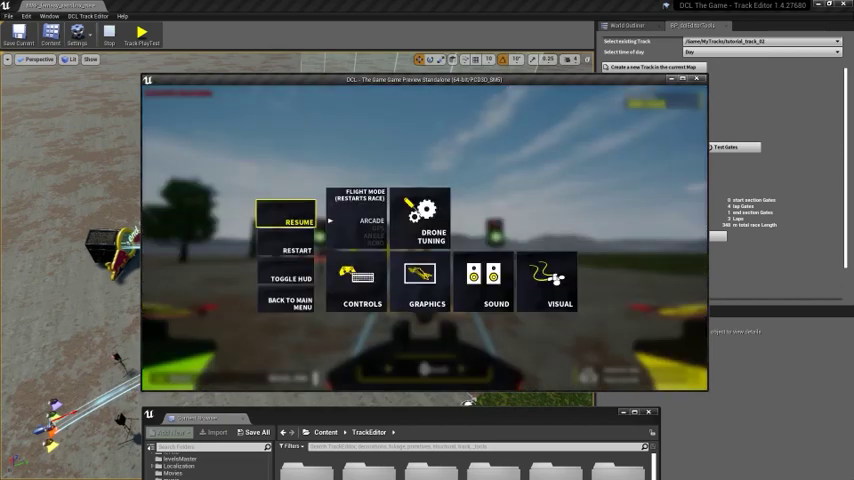
pyautogui.moveTo(565, 159)
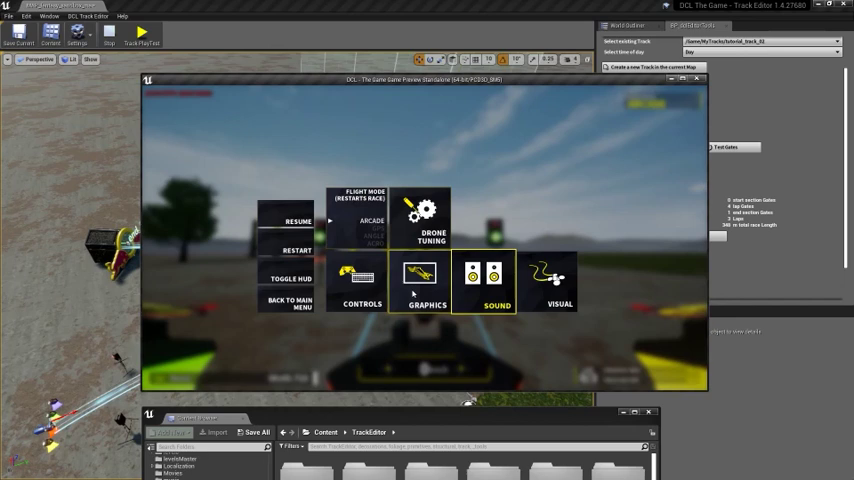
pyautogui.click(361, 282)
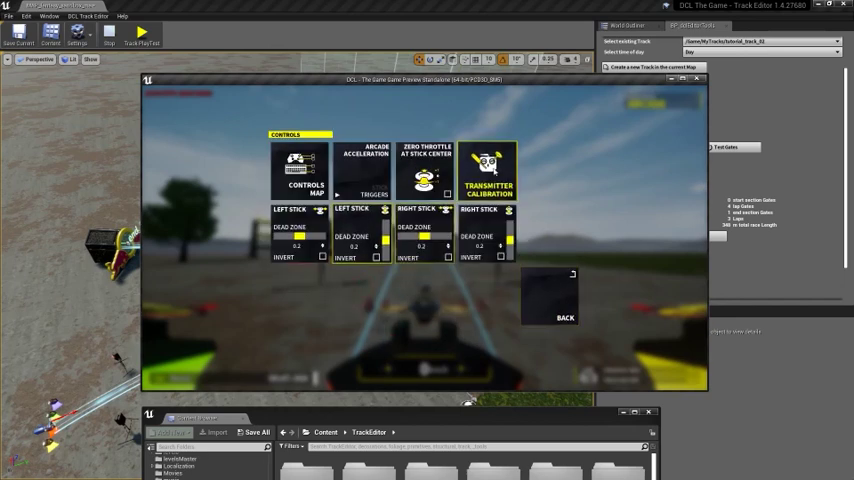
pyautogui.click(488, 170)
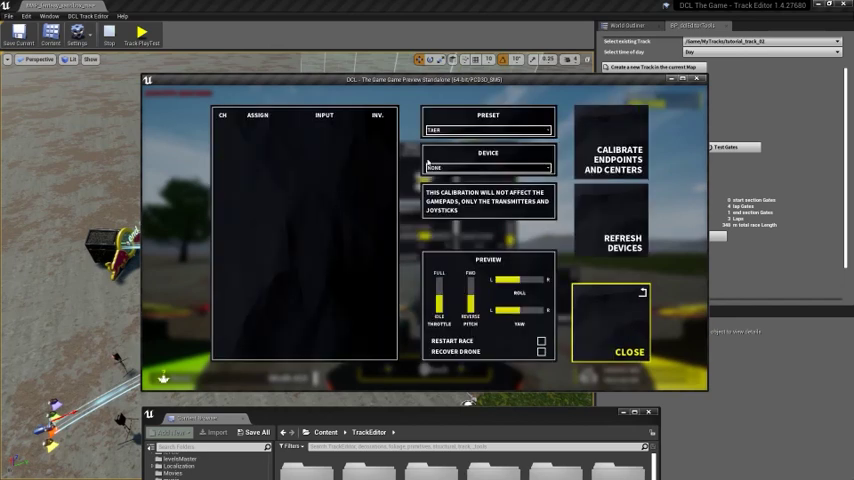
pyautogui.click(629, 351)
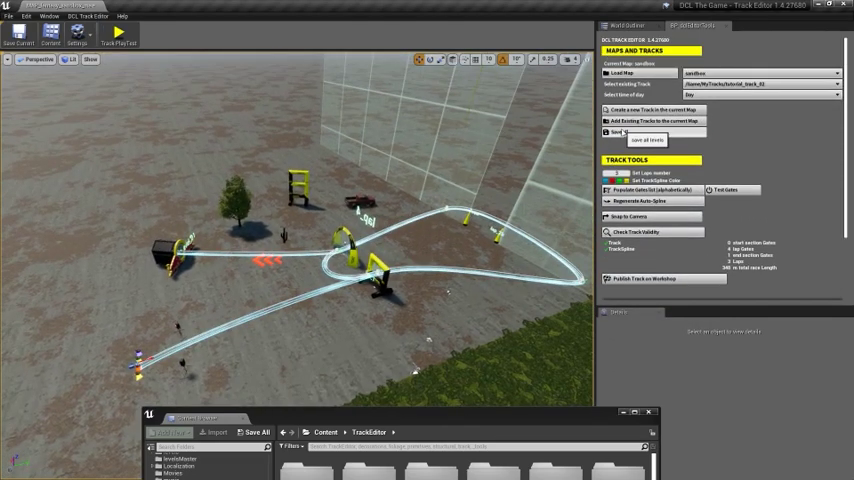
# - Save all track levels and bring up the Steam Workshop publish window
pyautogui.click(647, 139)
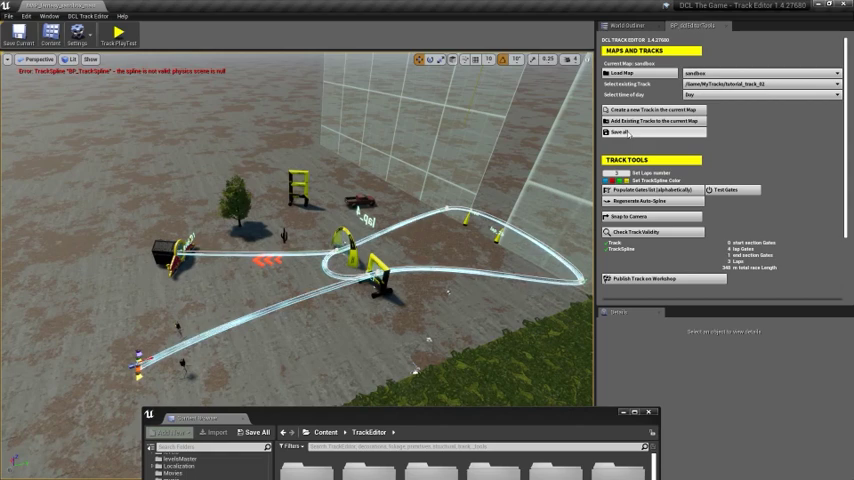
pyautogui.moveTo(652, 278)
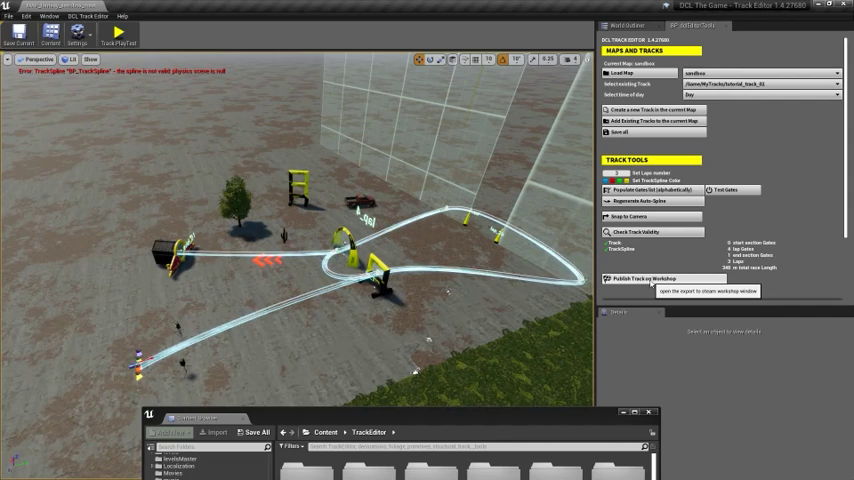
pyautogui.click(644, 278)
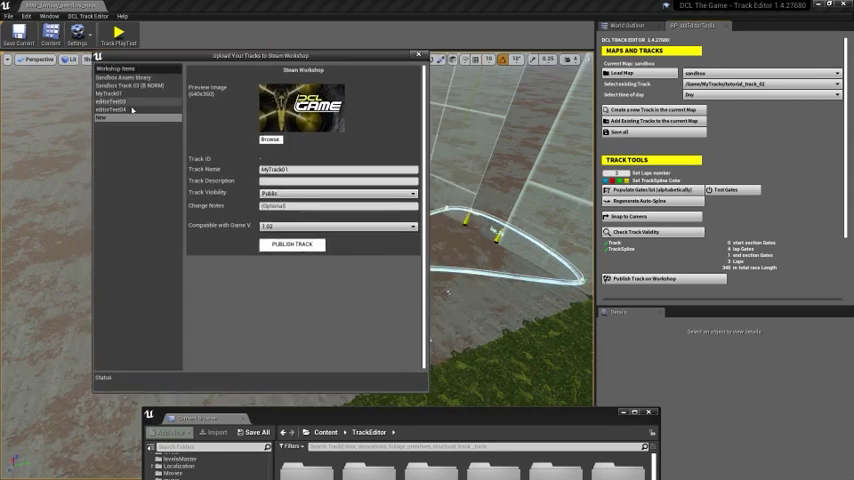
# - Create a new Workshop item named tutorialtrack_01 with description 'track for tutorial'
pyautogui.click(113, 101)
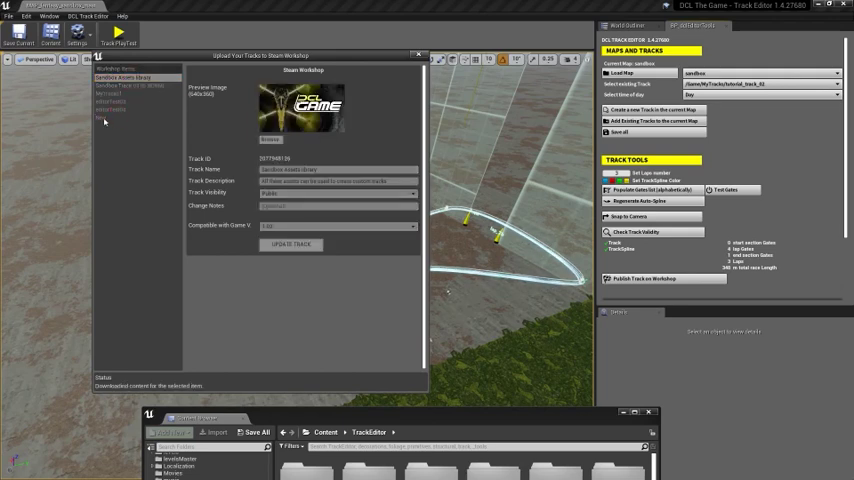
pyautogui.click(108, 118)
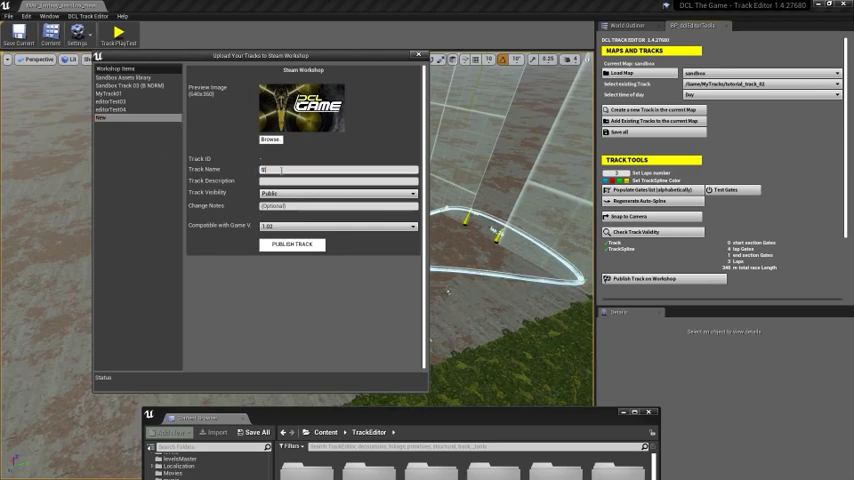
pyautogui.write('tutorial')
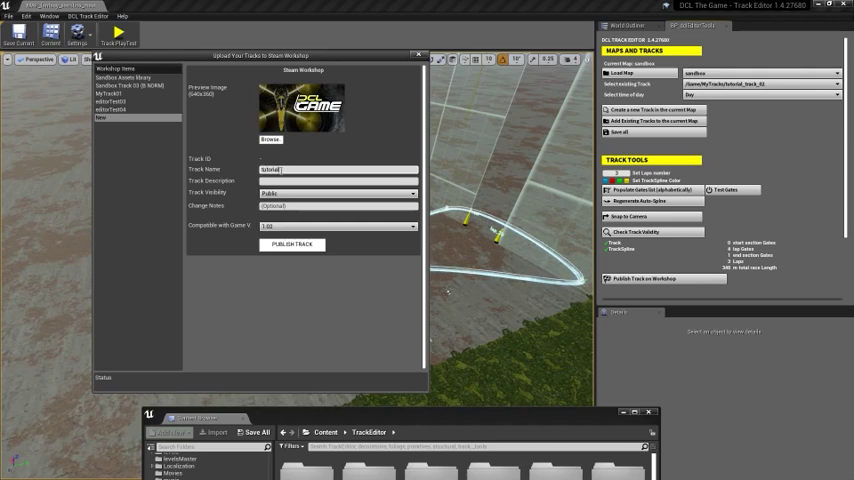
pyautogui.write('Track')
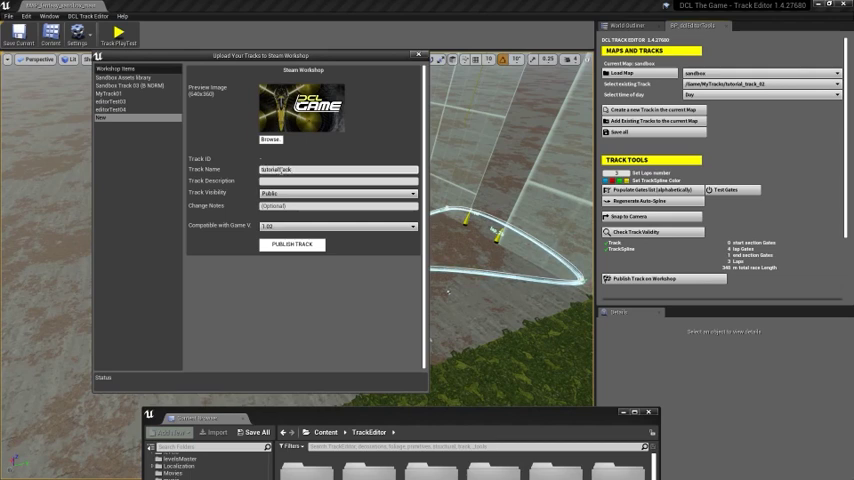
pyautogui.write('tutorialtrack_01')
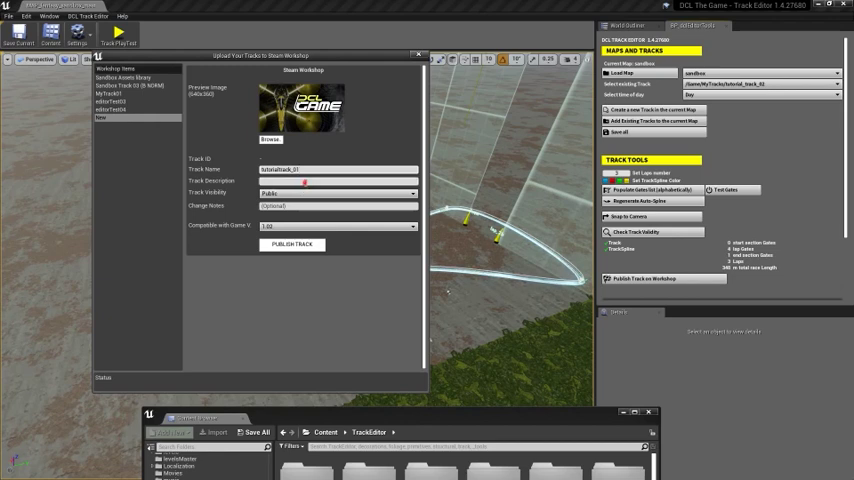
pyautogui.write('asd')
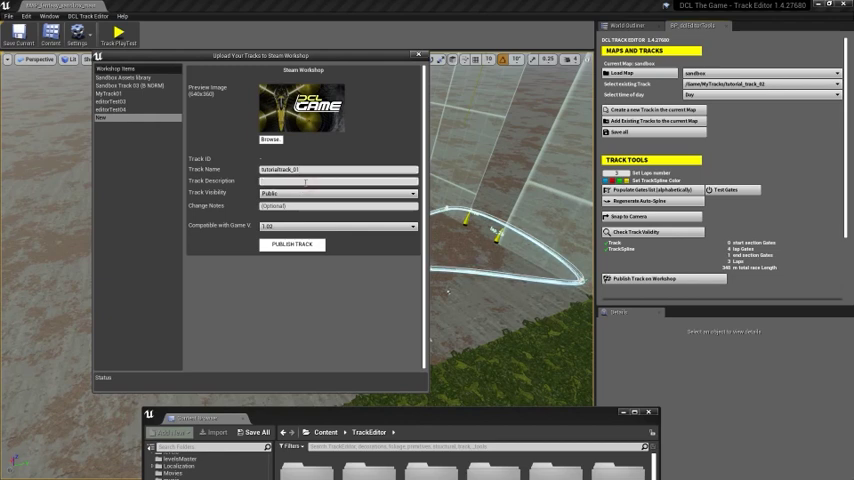
pyautogui.write('track for tutorial')
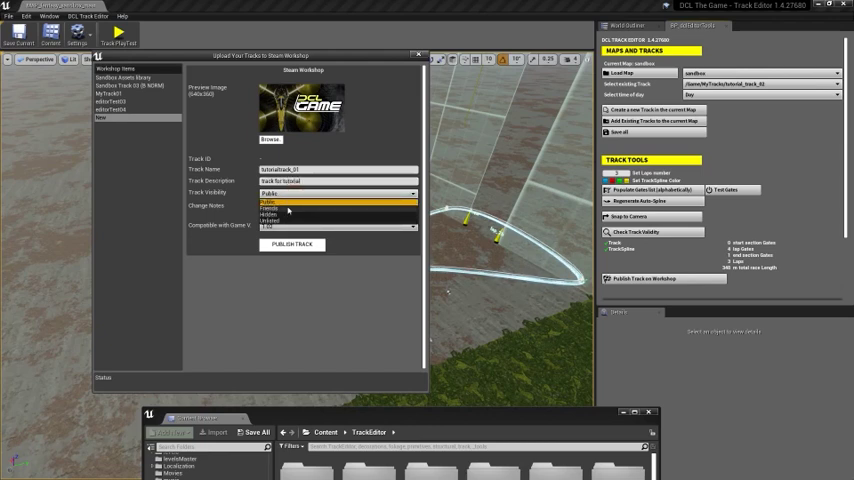
# - Make tutorialtrack_01 public and publish it to Steam Workshop
pyautogui.click(270, 193)
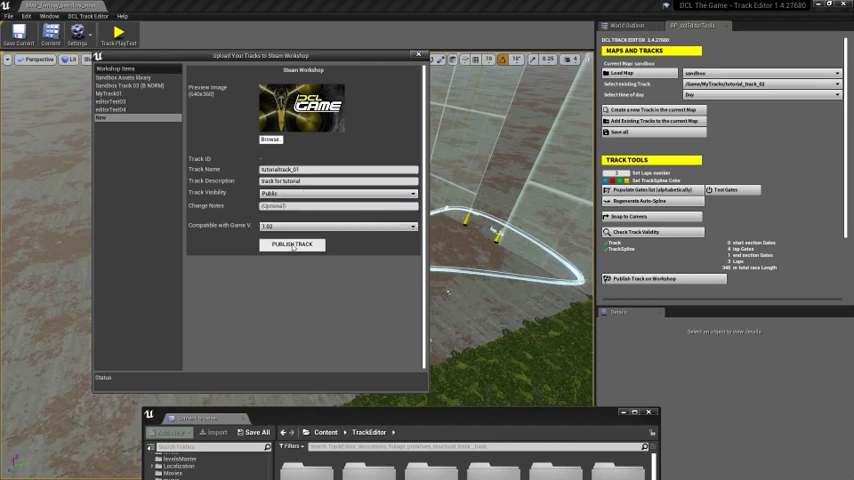
pyautogui.click(292, 245)
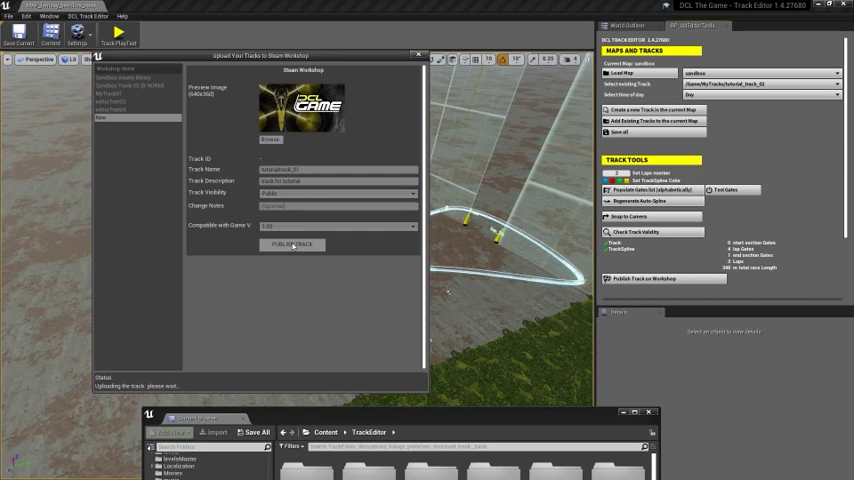
pyautogui.click(292, 244)
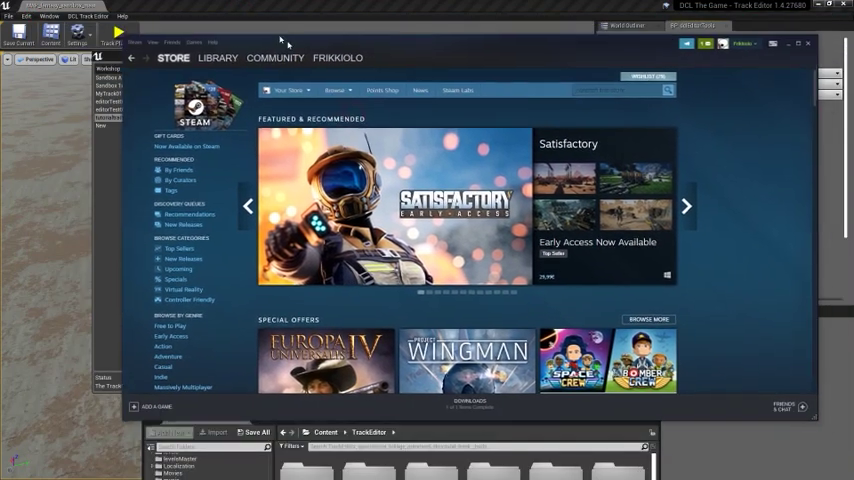
# - Go from DCL The Game's library to Your Workshop Files and view tutorialtrack_01
pyautogui.click(217, 58)
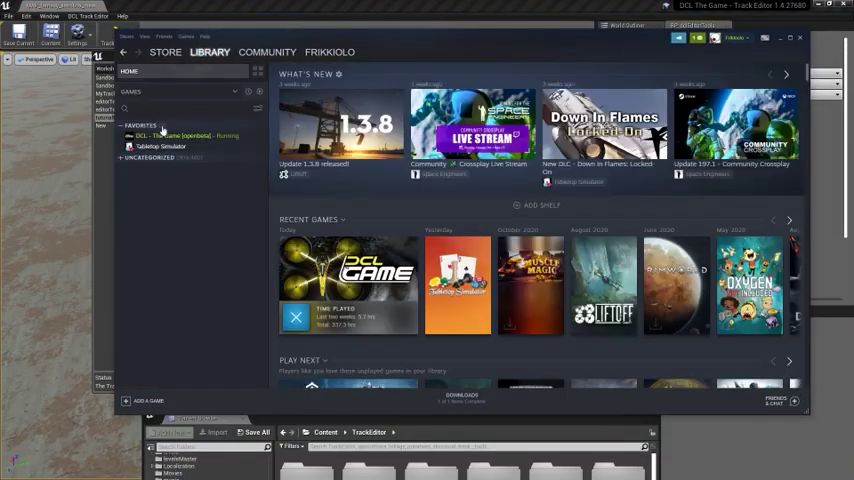
pyautogui.click(180, 135)
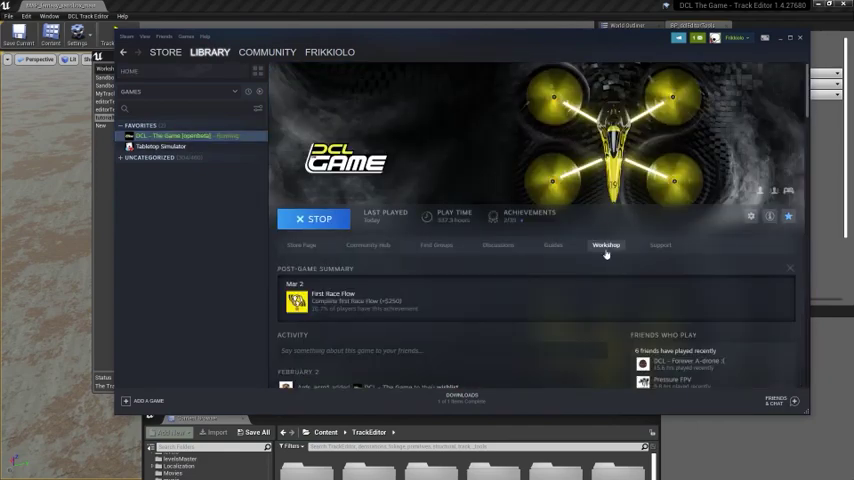
pyautogui.moveTo(565, 45)
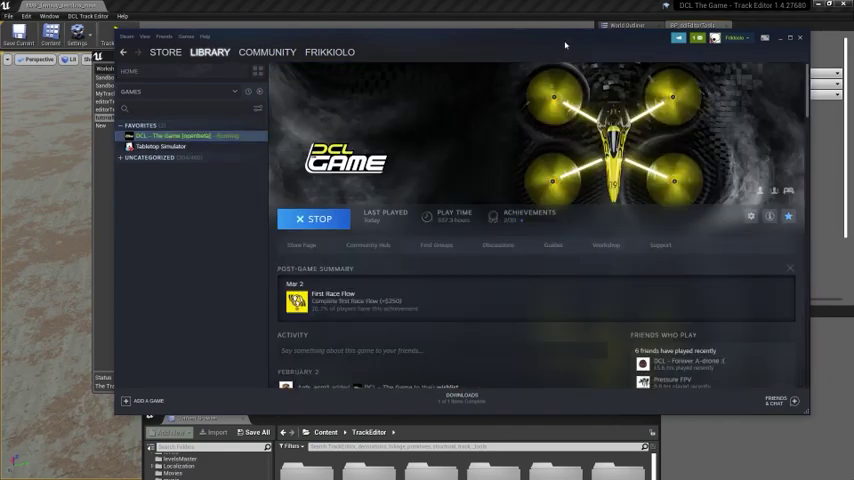
pyautogui.click(267, 52)
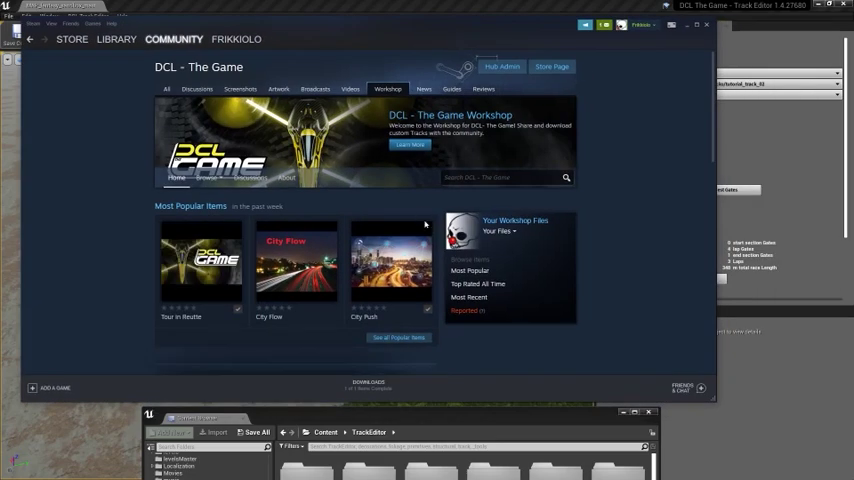
pyautogui.click(500, 231)
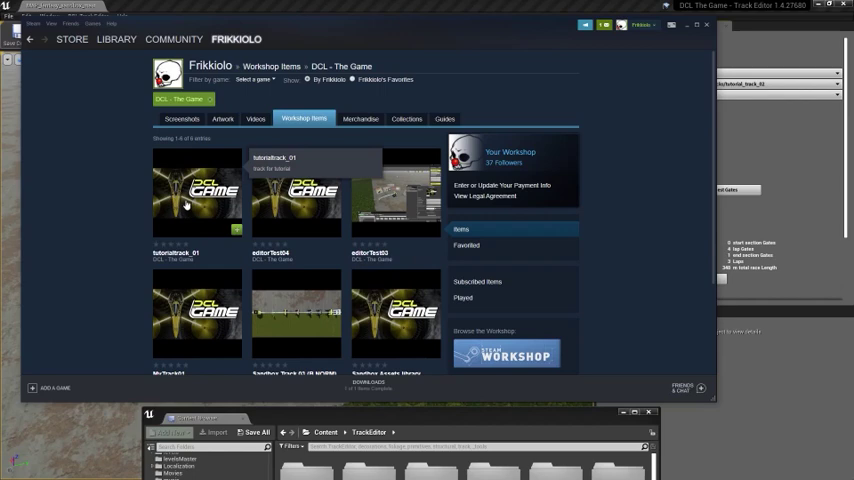
pyautogui.click(197, 190)
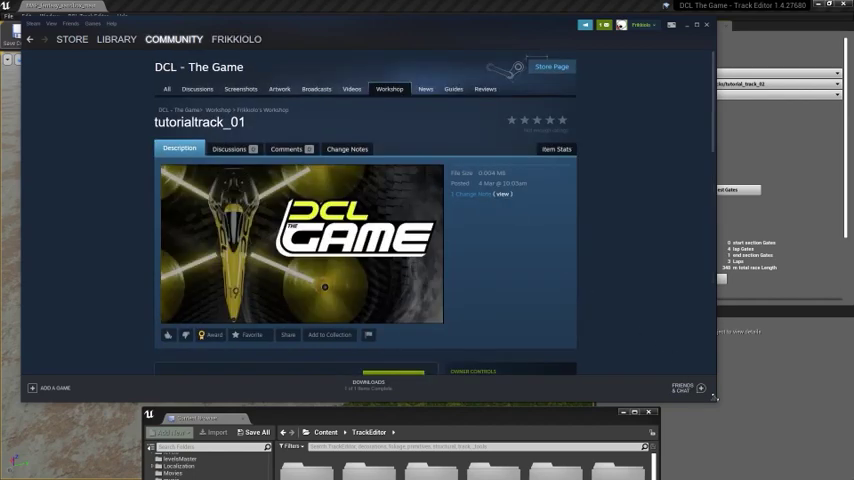
pyautogui.scroll(-3)
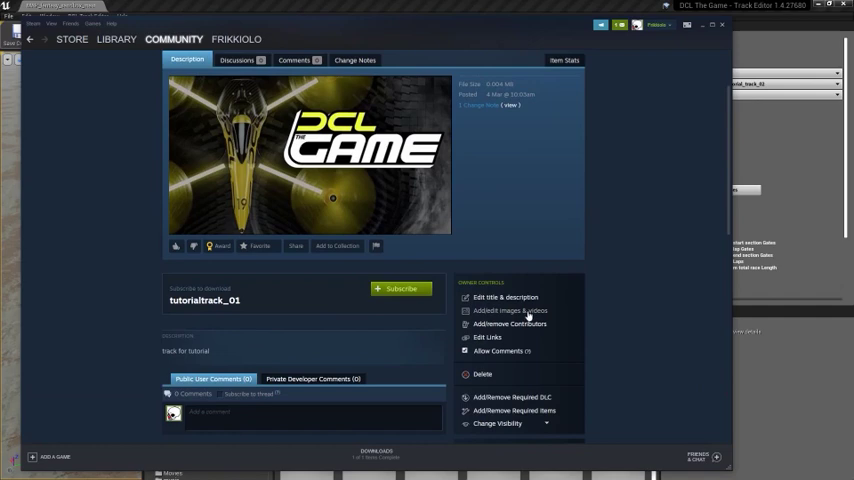
pyautogui.scroll(-3)
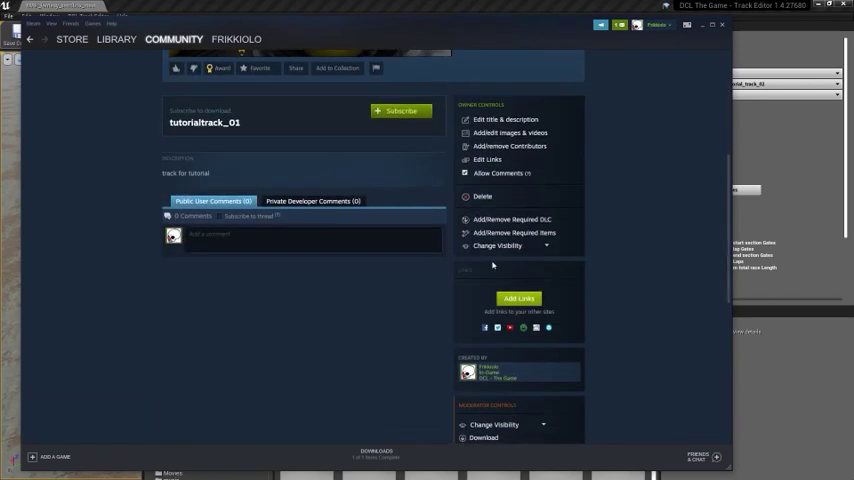
pyautogui.click(497, 246)
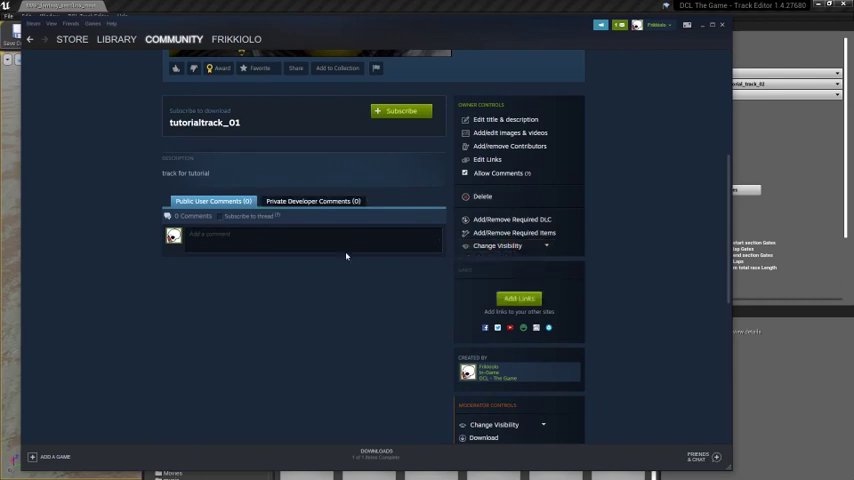
pyautogui.moveTo(406, 373)
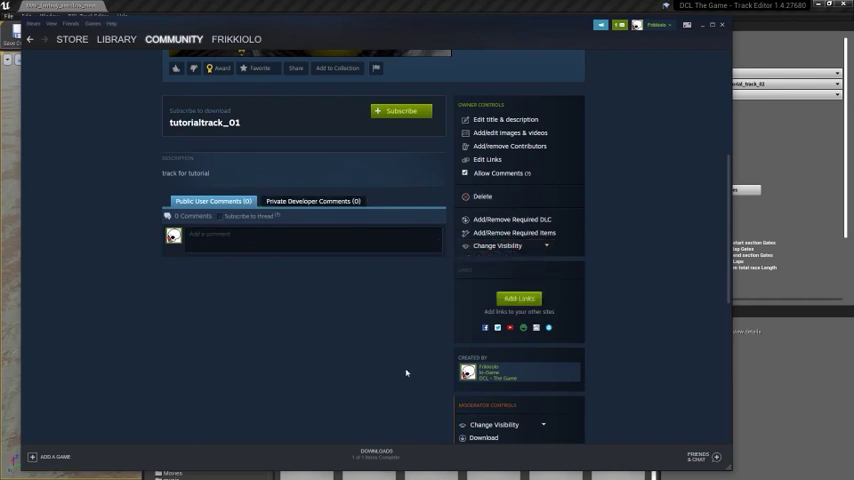
pyautogui.scroll(-3)
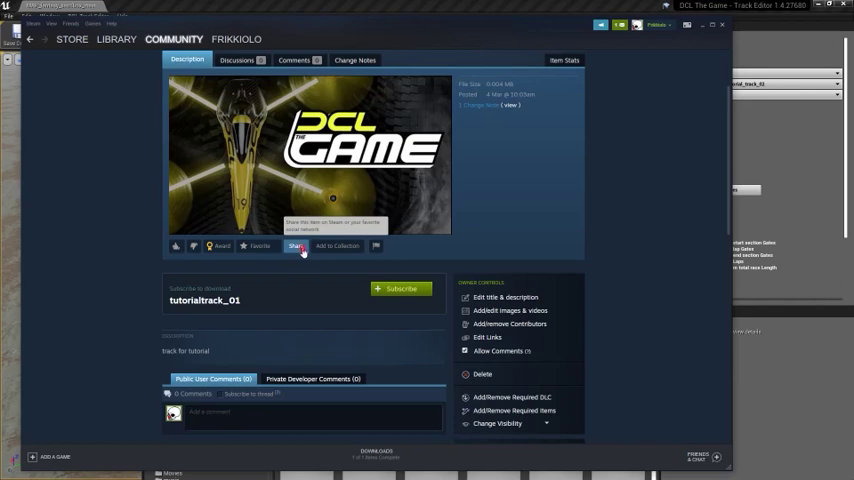
# - View and dismiss the tutorialtrack_01 share link, then subscribe to the item
pyautogui.click(296, 246)
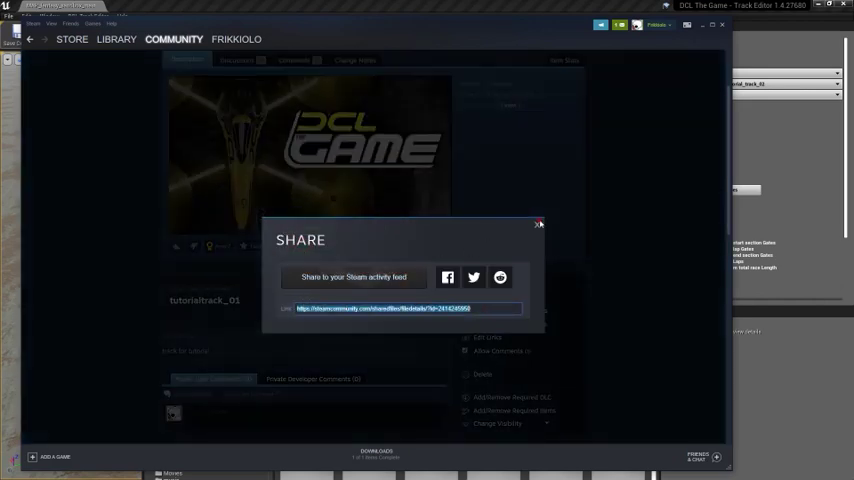
pyautogui.click(539, 224)
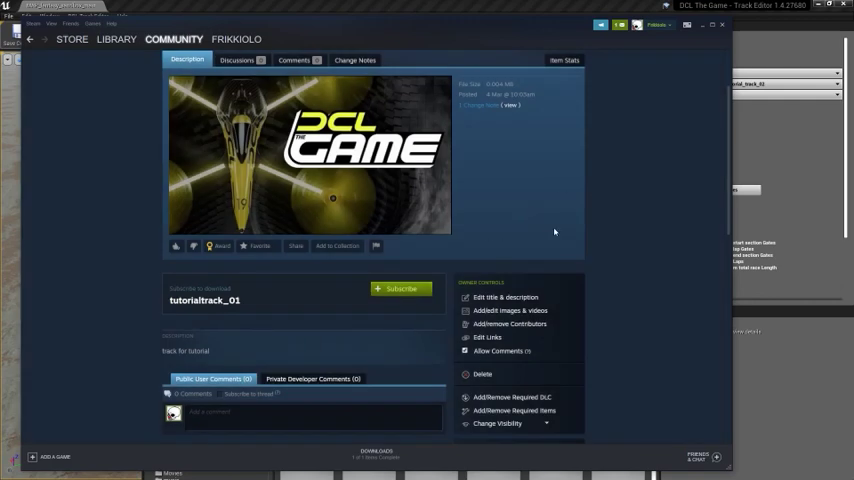
pyautogui.moveTo(555, 232)
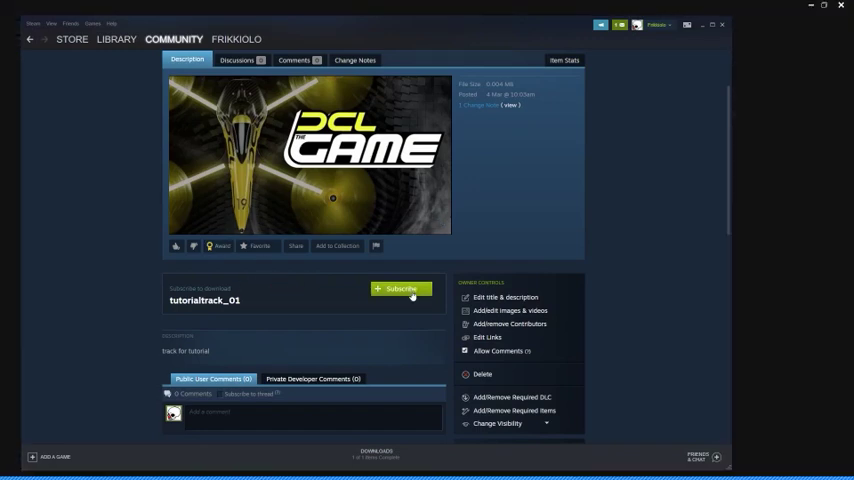
pyautogui.click(400, 289)
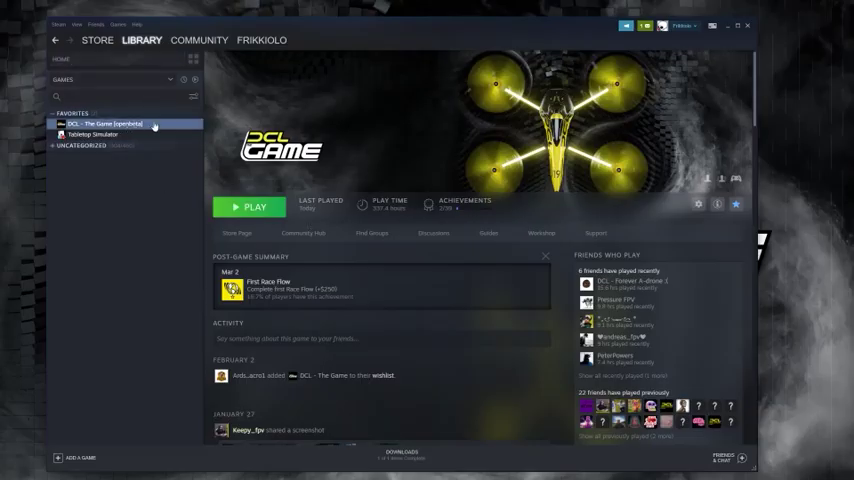
# - Launch DCL The Game and select tutorialtrack_01 at the bottom of Workshop Tracks
pyautogui.click(248, 207)
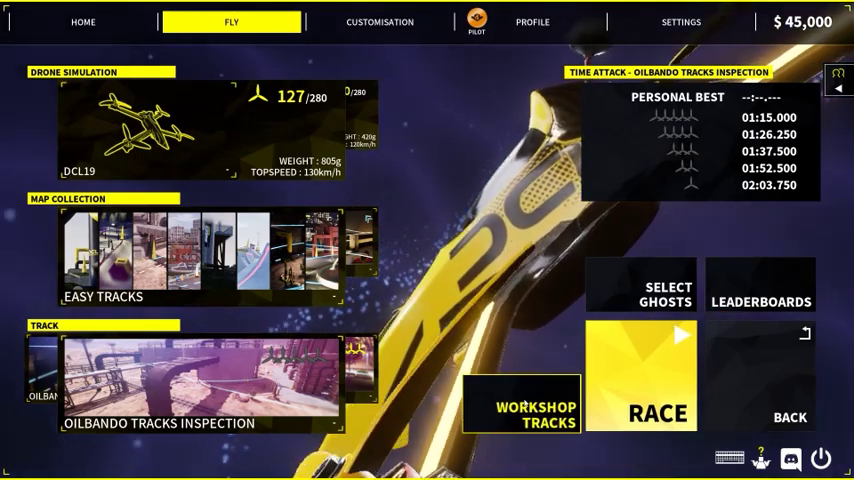
pyautogui.click(537, 415)
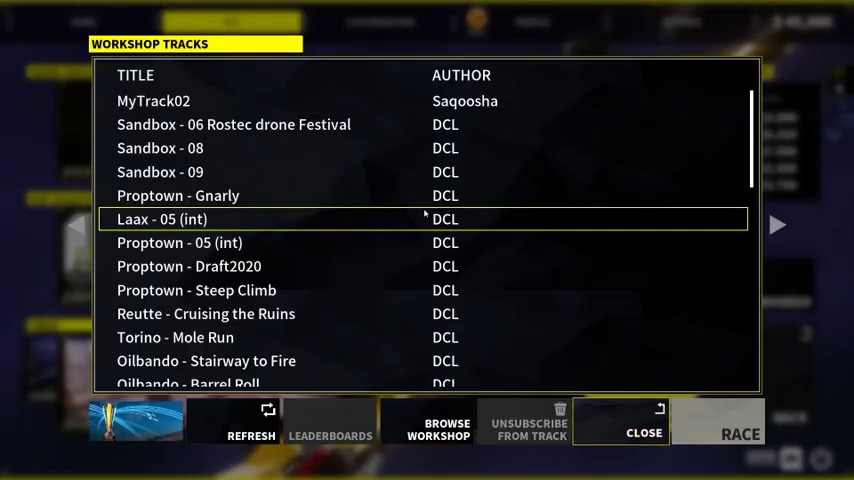
pyautogui.scroll(-3)
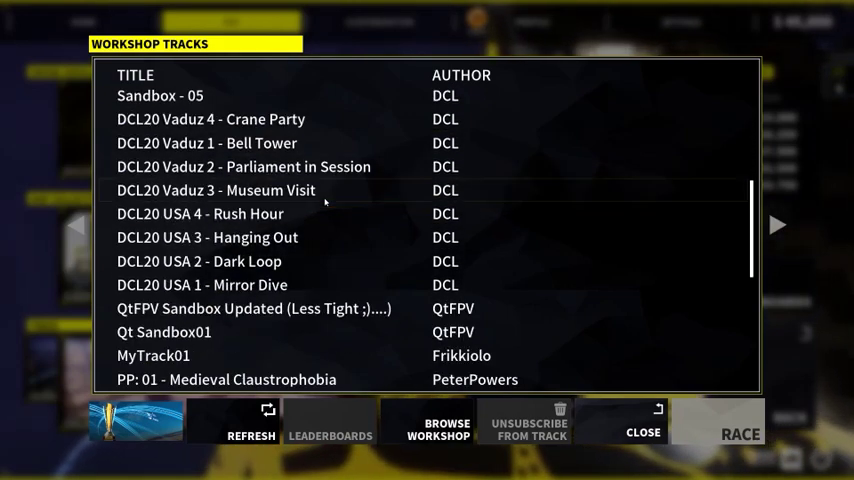
pyautogui.scroll(-3)
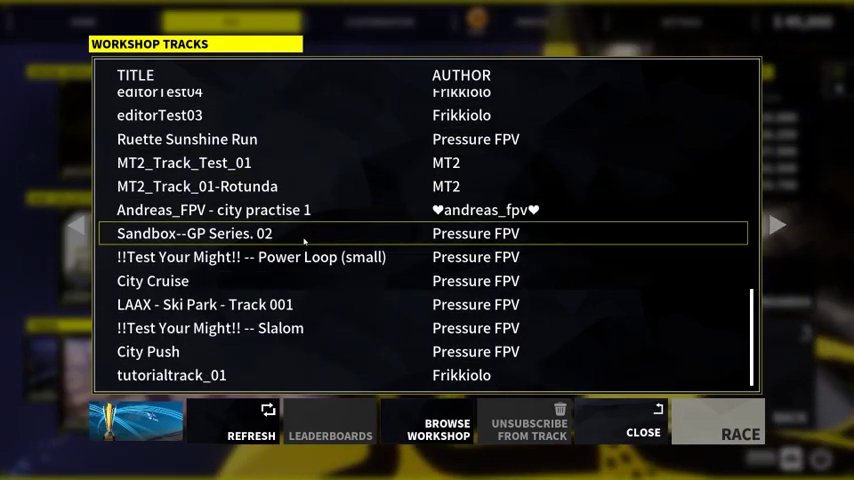
pyautogui.click(171, 375)
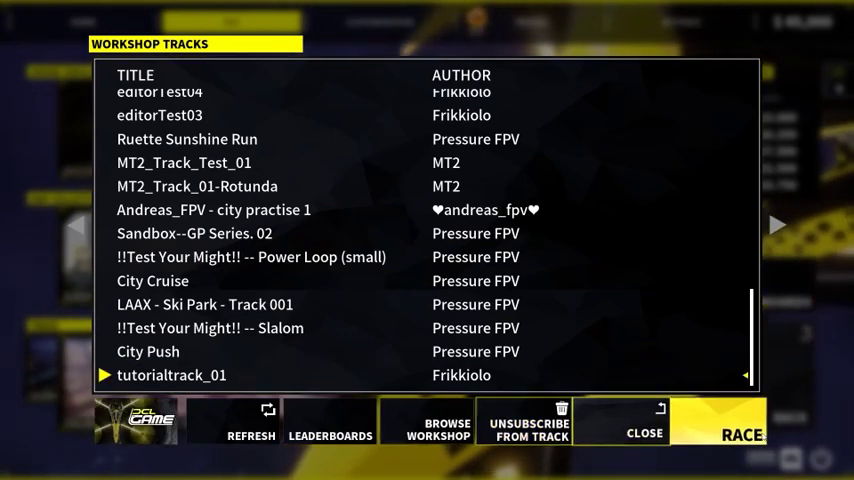
# - Load a race on tutorialtrack_01 through the Workshop Tracks and Pilots screens
pyautogui.click(739, 428)
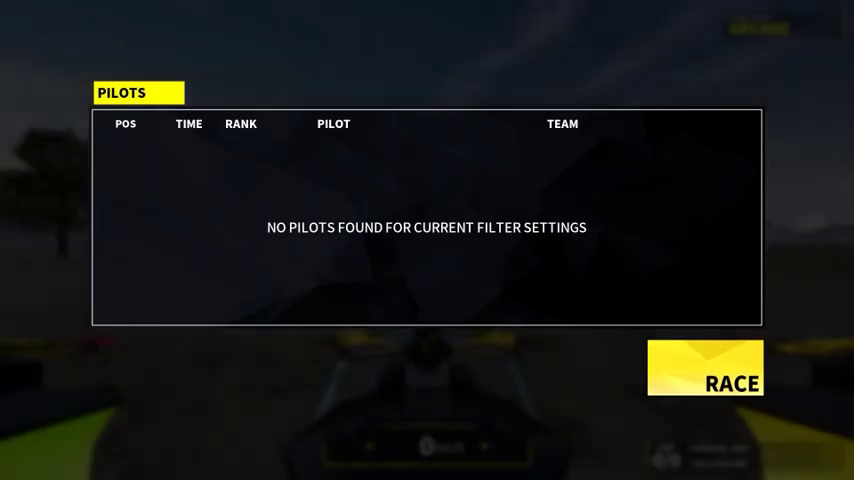
pyautogui.click(705, 368)
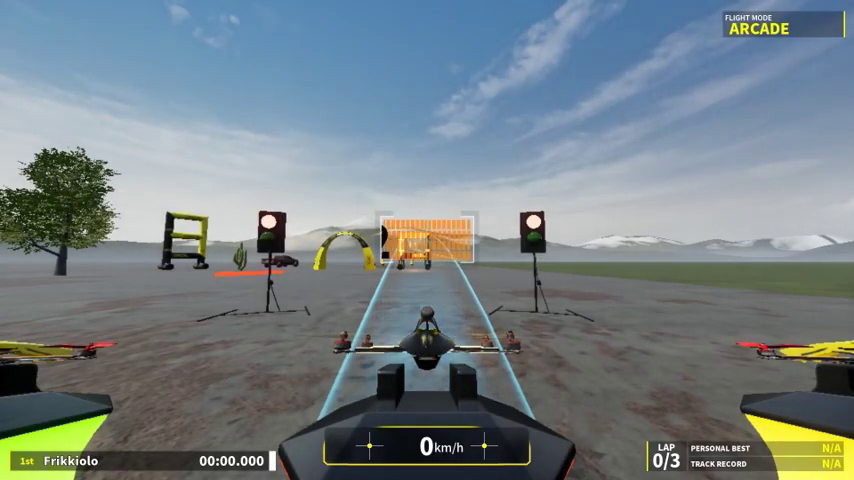